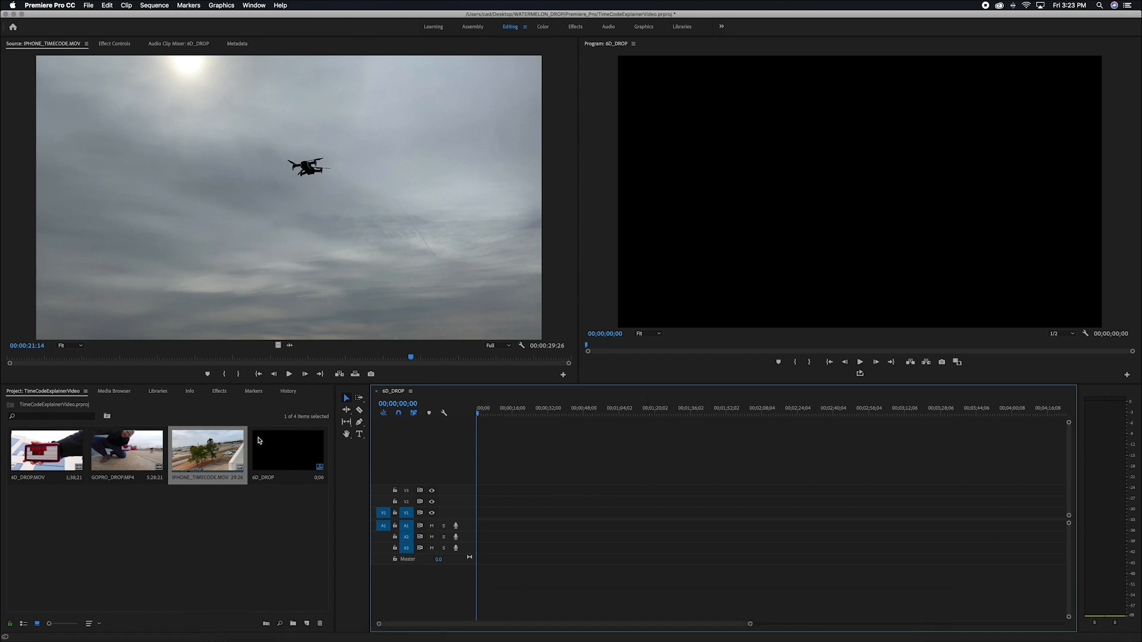
mouse_move(212, 449)
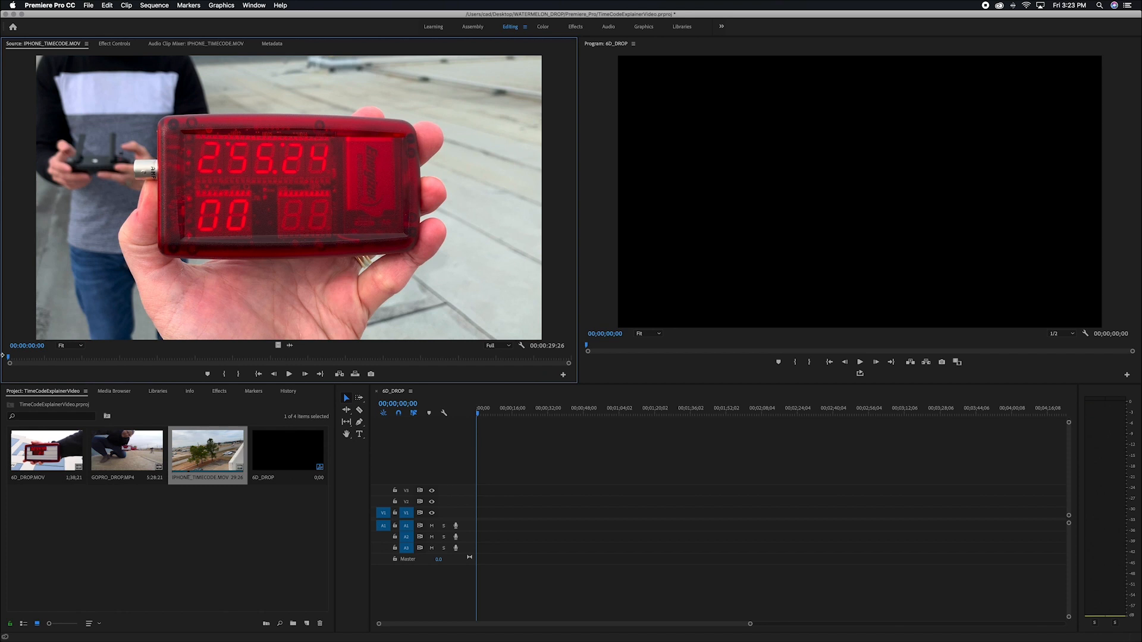
mouse_move(6, 355)
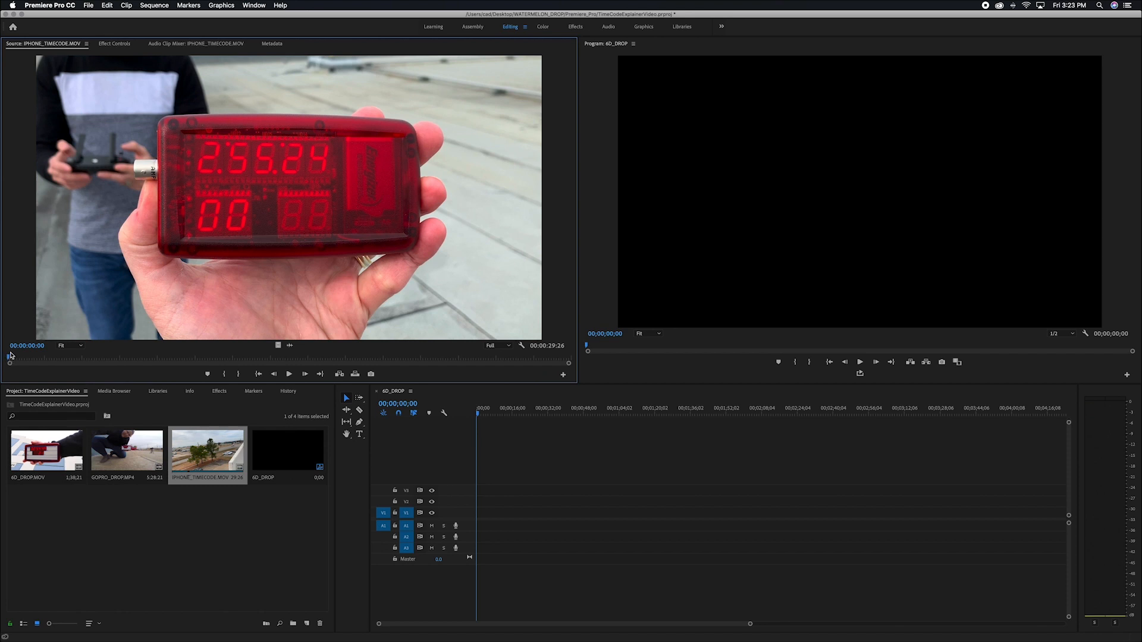
mouse_move(368, 140)
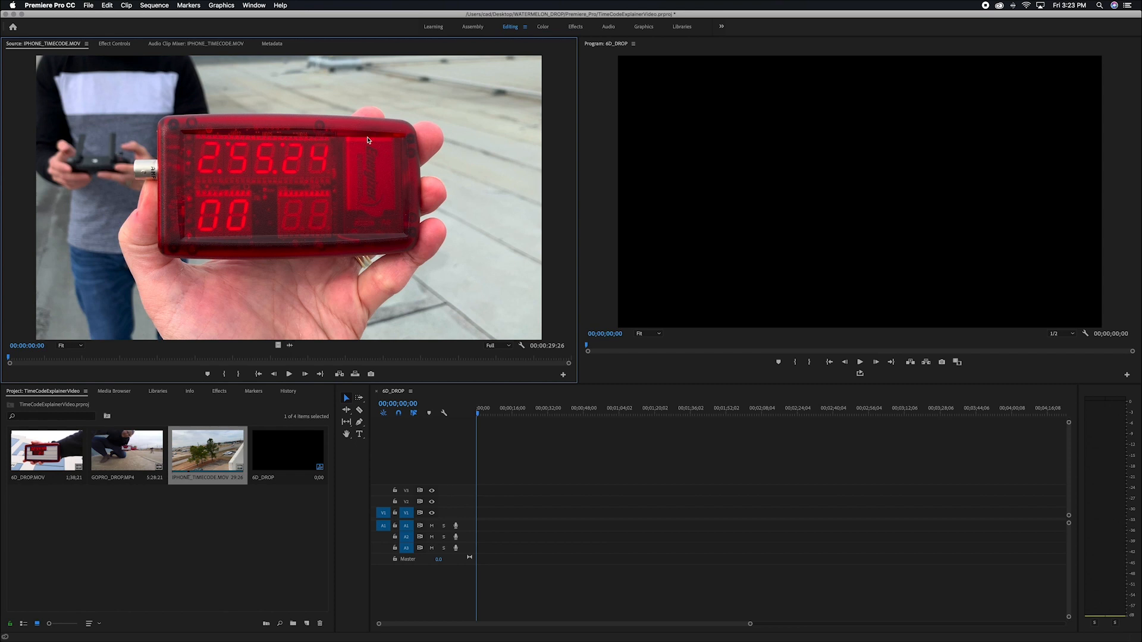
mouse_move(397, 228)
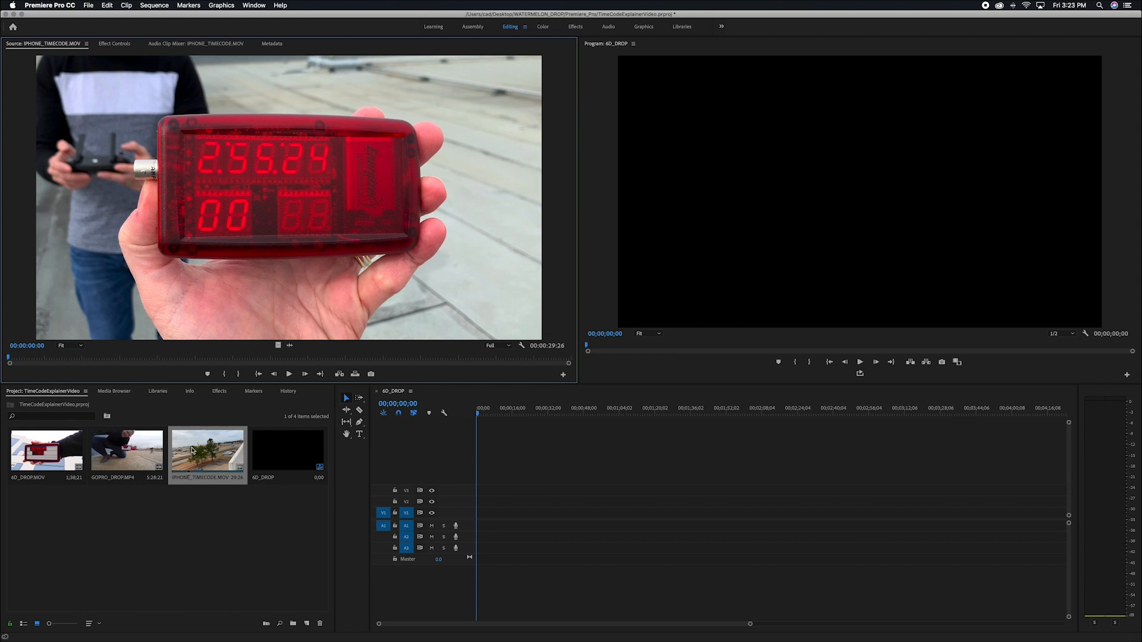
Set the iPhone clip's starting timecode to 02:55:24:00 to match its slate
right_click(207, 452)
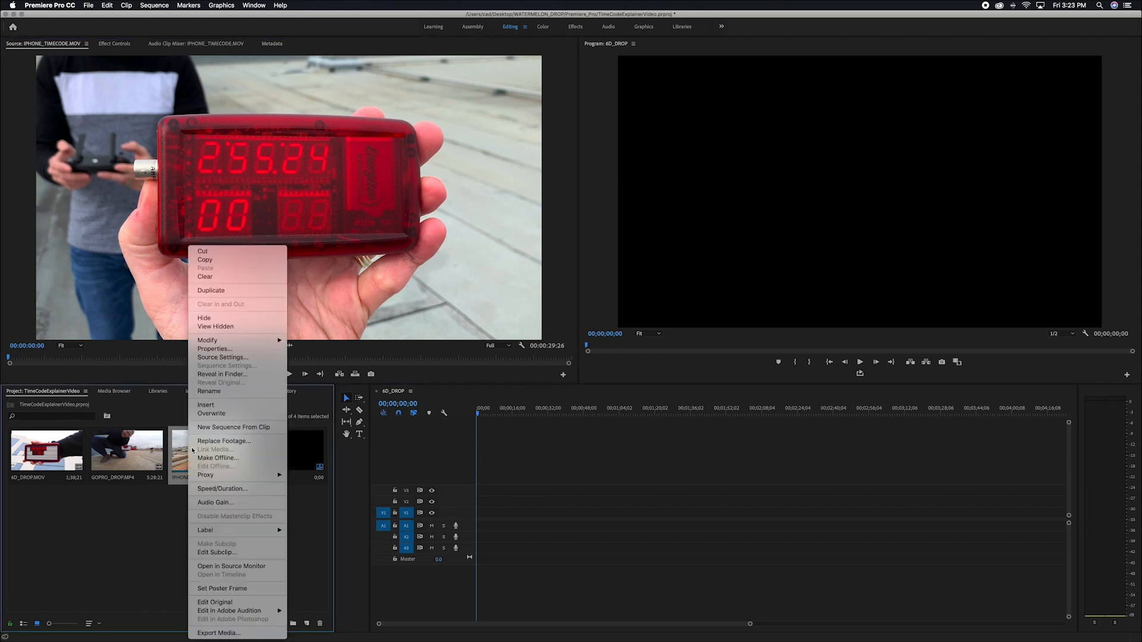
mouse_move(207, 340)
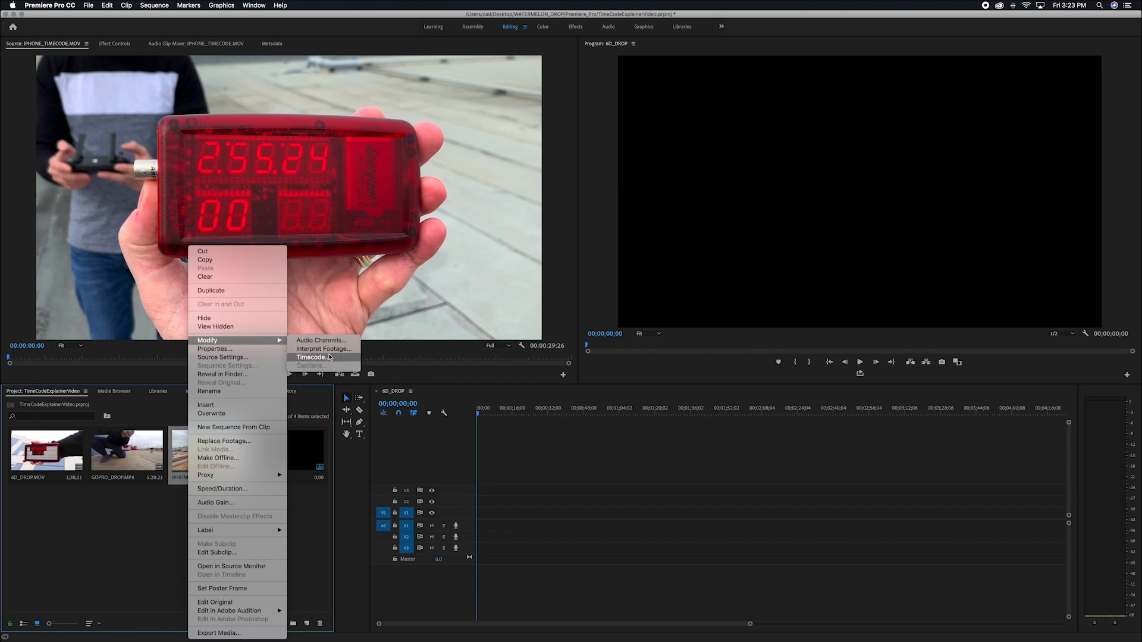
click(311, 356)
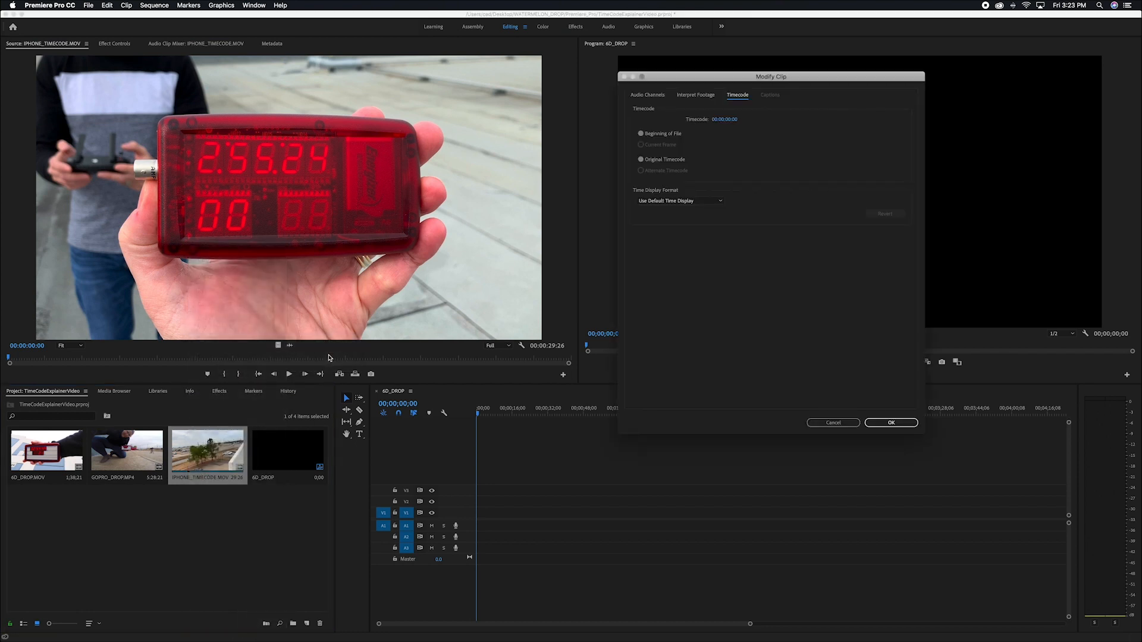
mouse_move(44, 350)
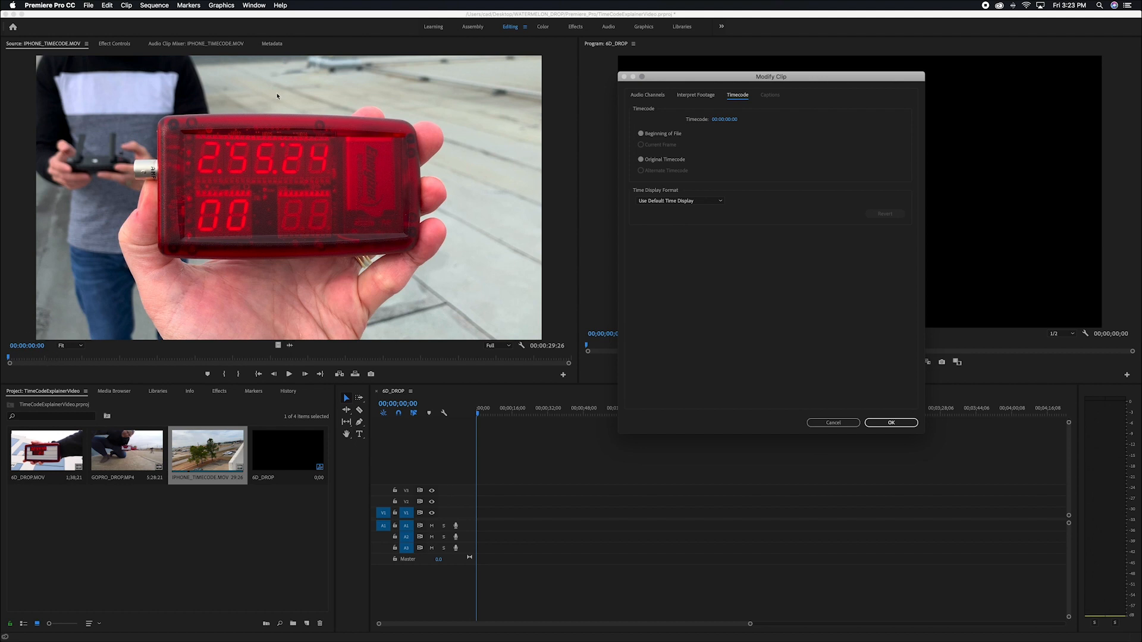
click(724, 119)
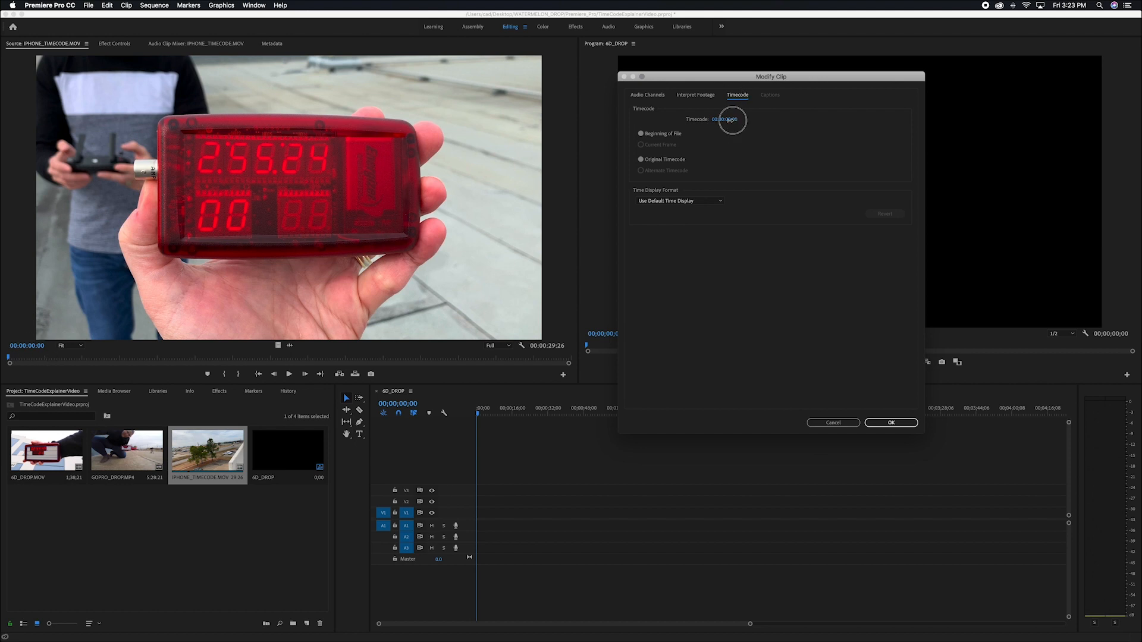
click(731, 119)
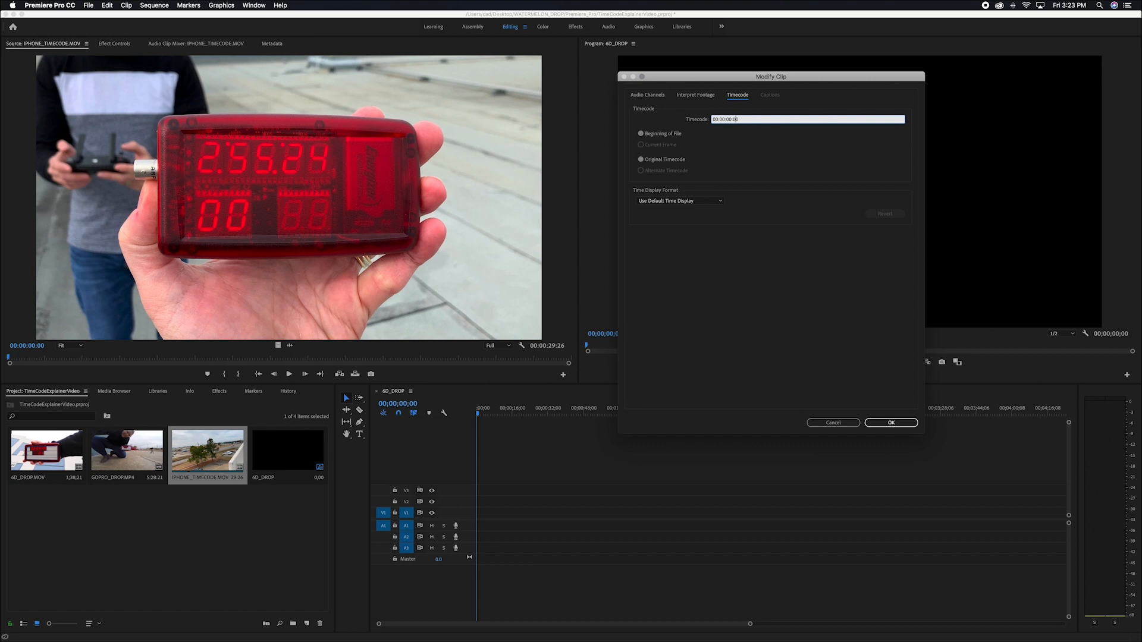
click(890, 422)
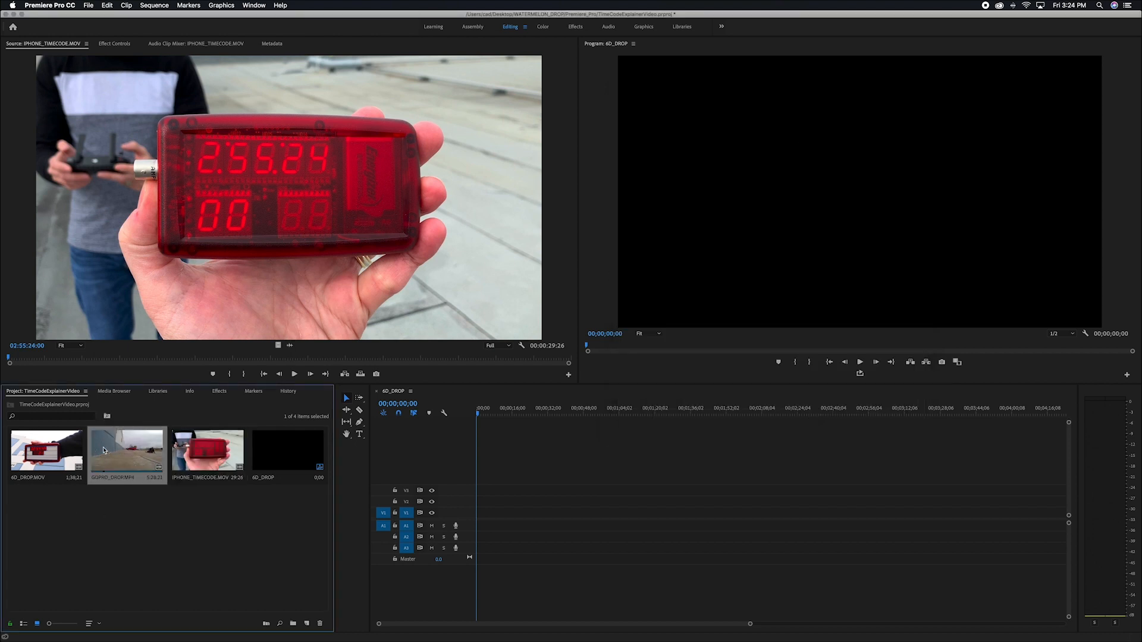
Modify the 4D drop clip's timecode, entering 00;00;40;21, and apply it
double_click(126, 449)
text(02:55:03:29)
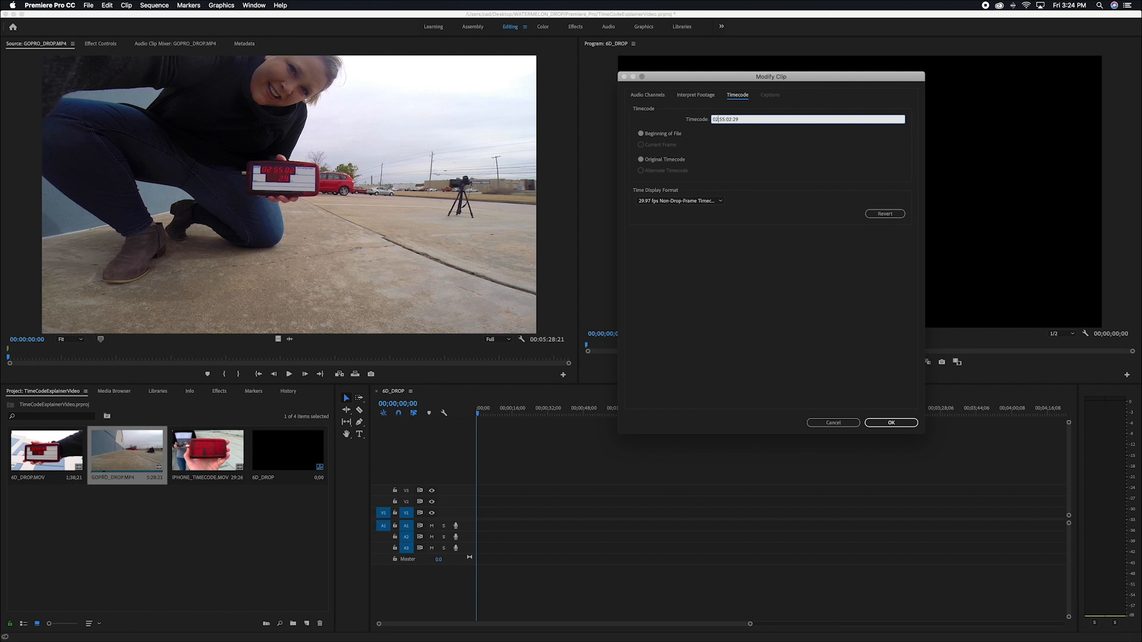
click(890, 422)
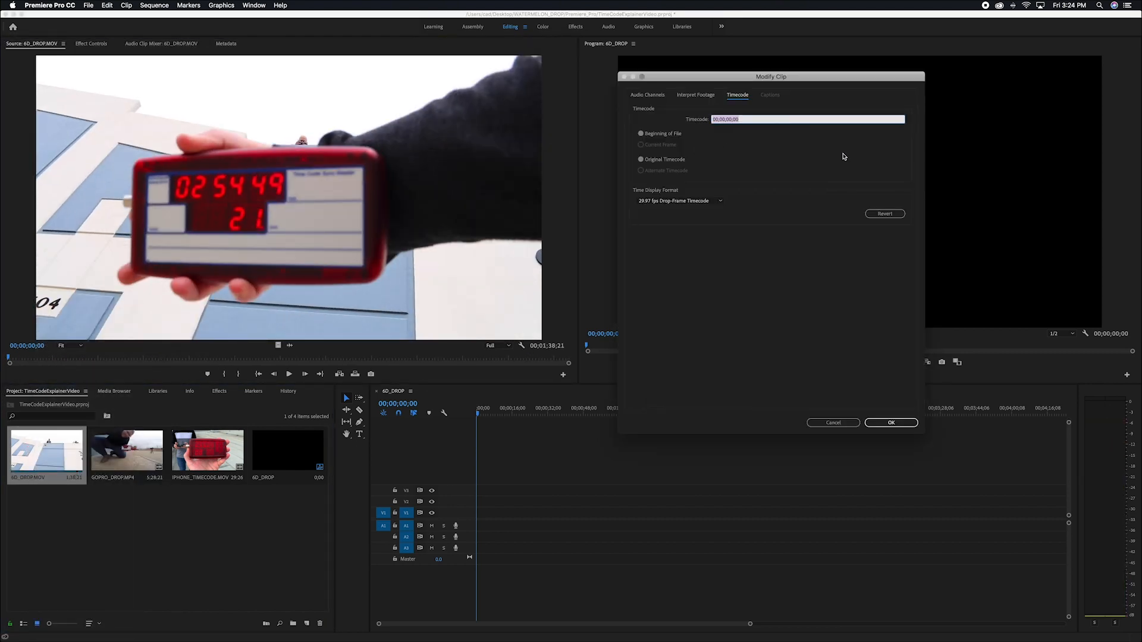
text(00;00;40;21)
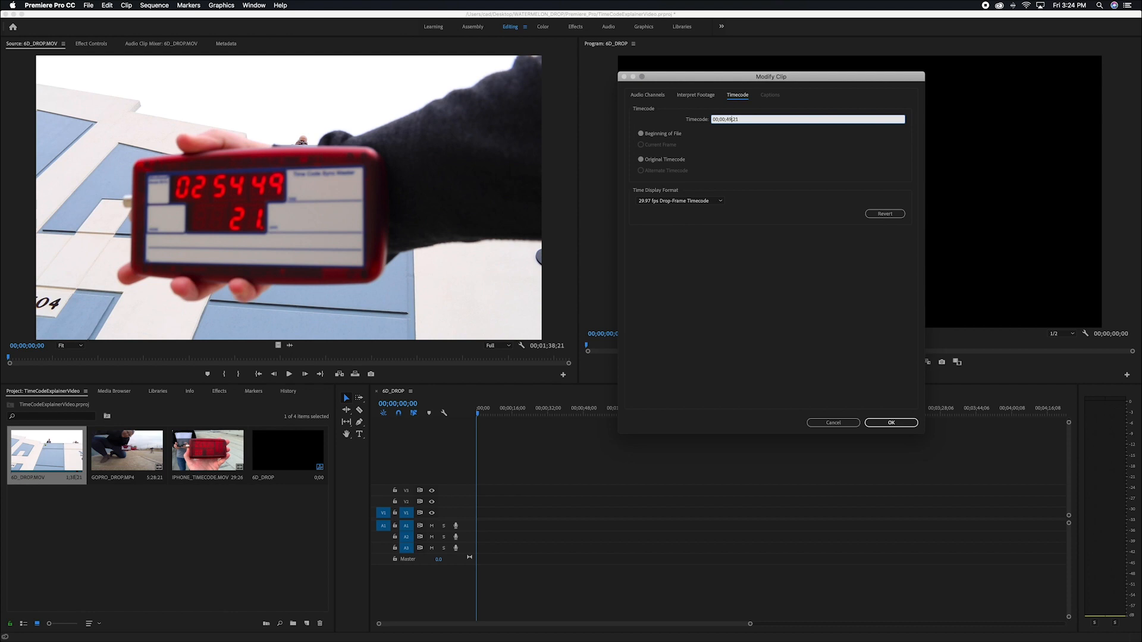
click(890, 422)
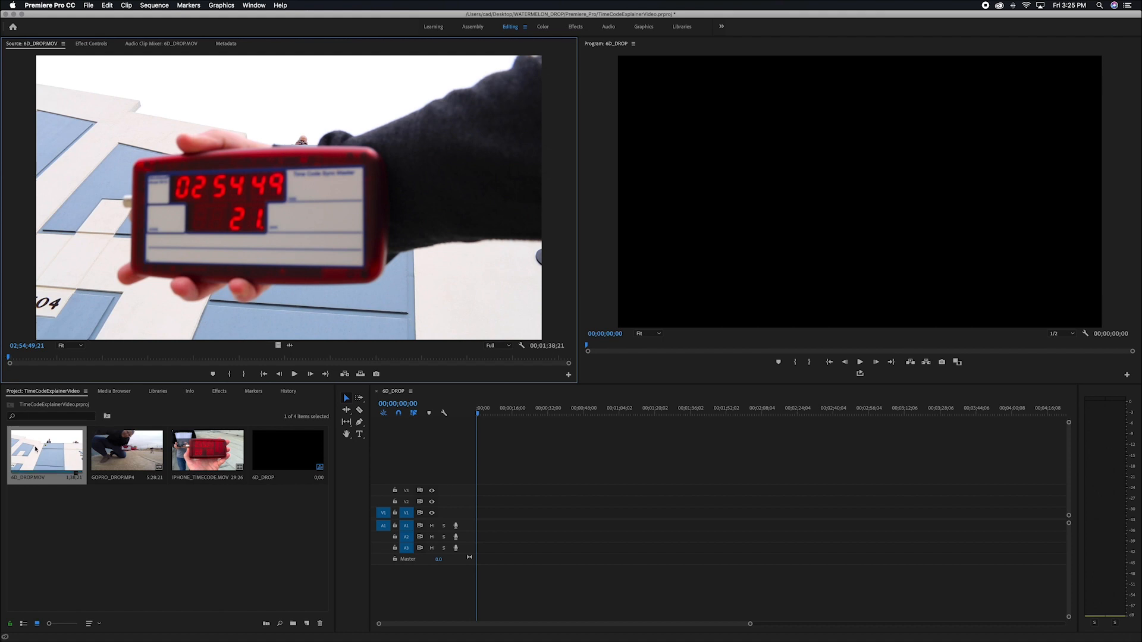
mouse_move(275, 345)
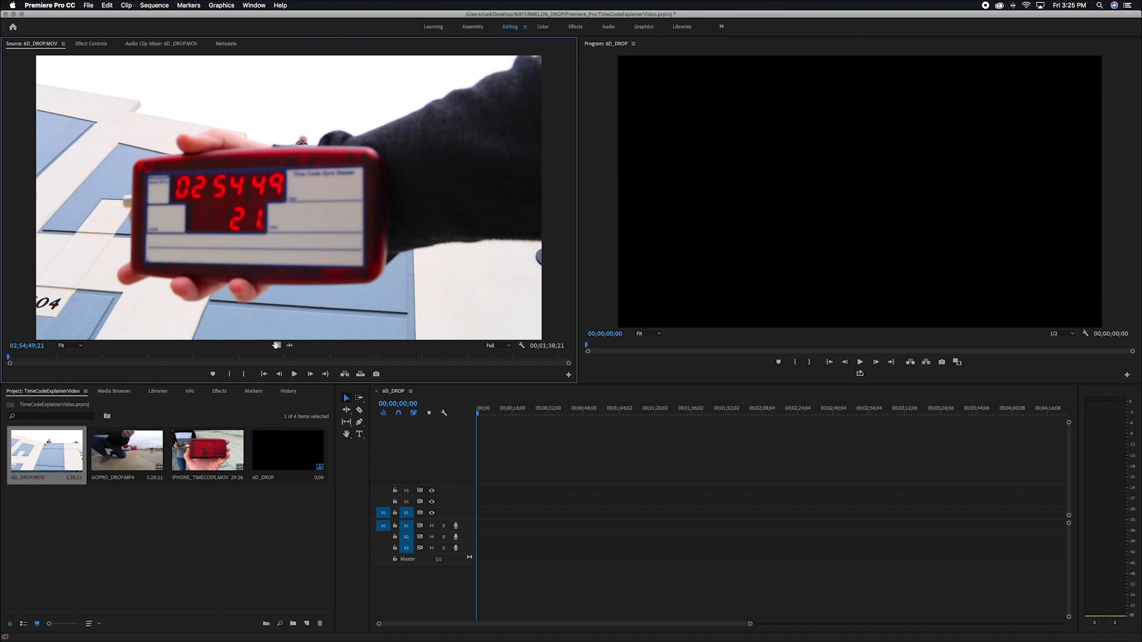
mouse_move(278, 362)
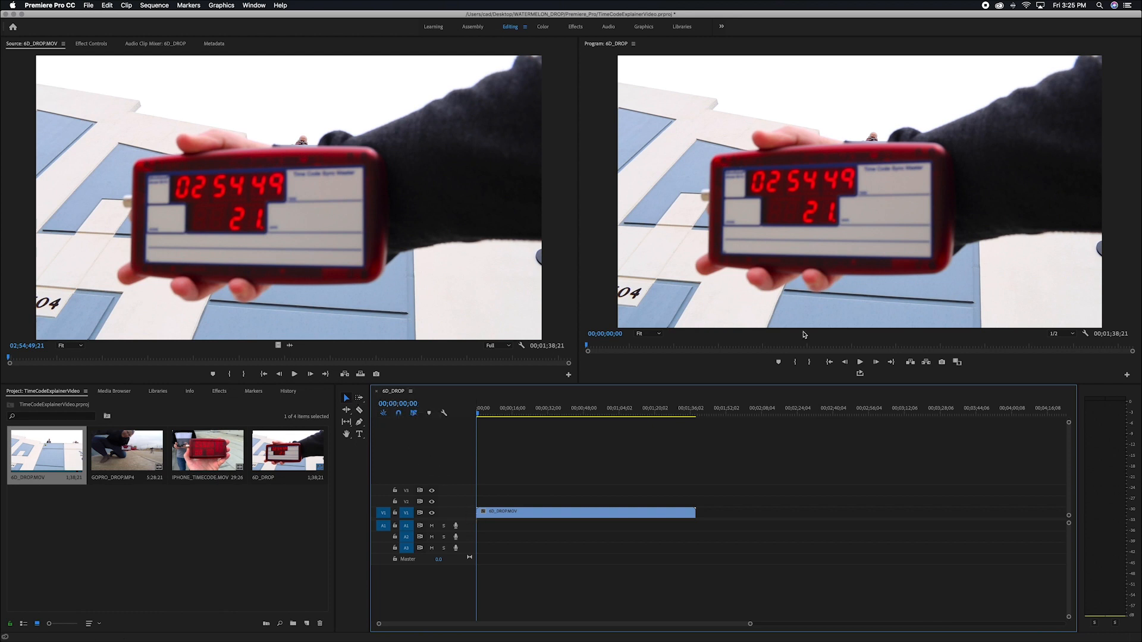
mouse_move(765, 204)
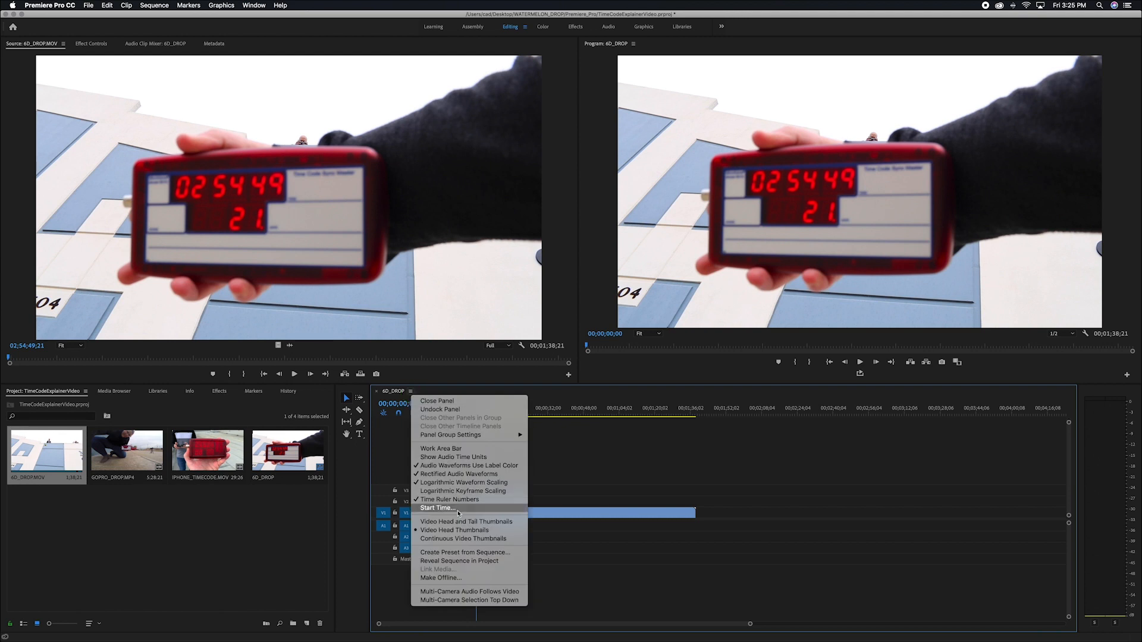
Set the sequence start time to 02;54;49;21 to match the 4D drop clip
click(436, 508)
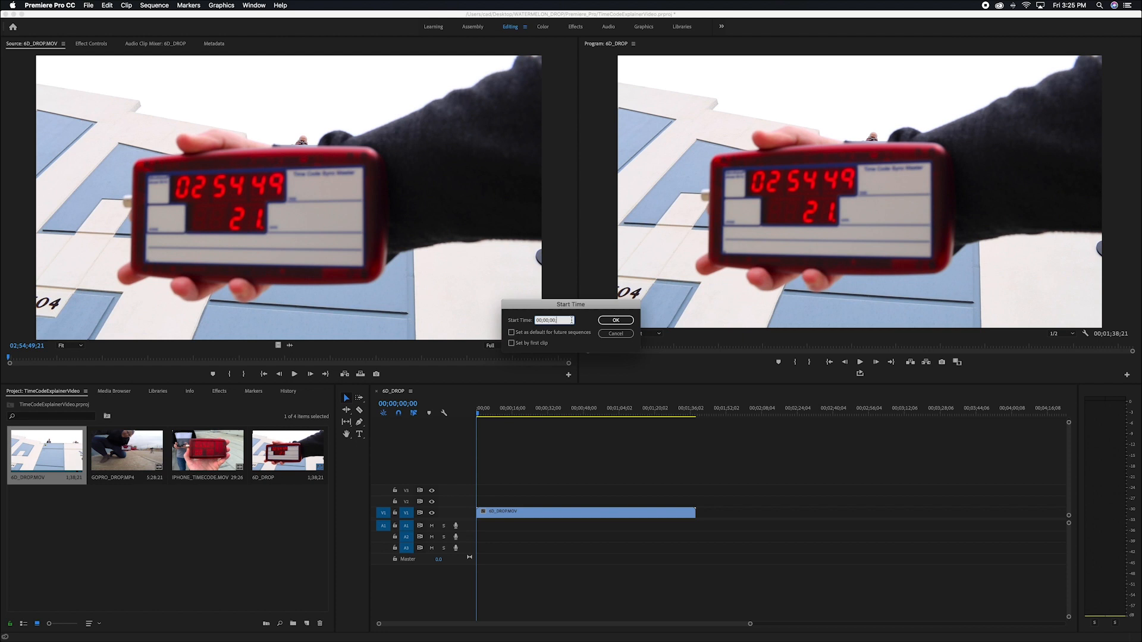
text(02;54;49;21)
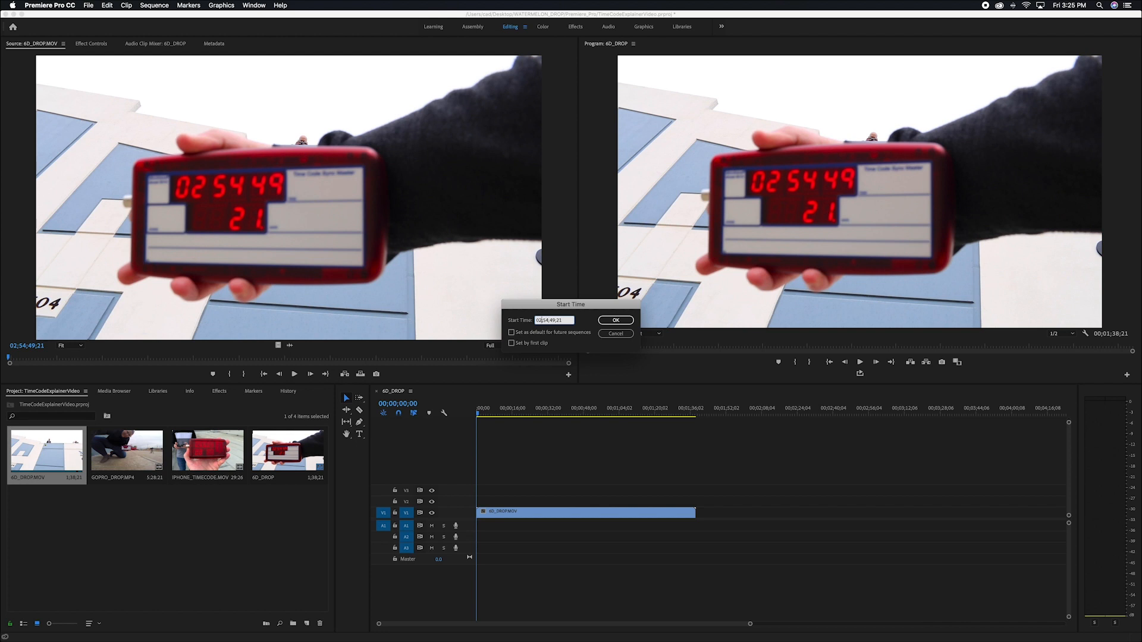
click(615, 320)
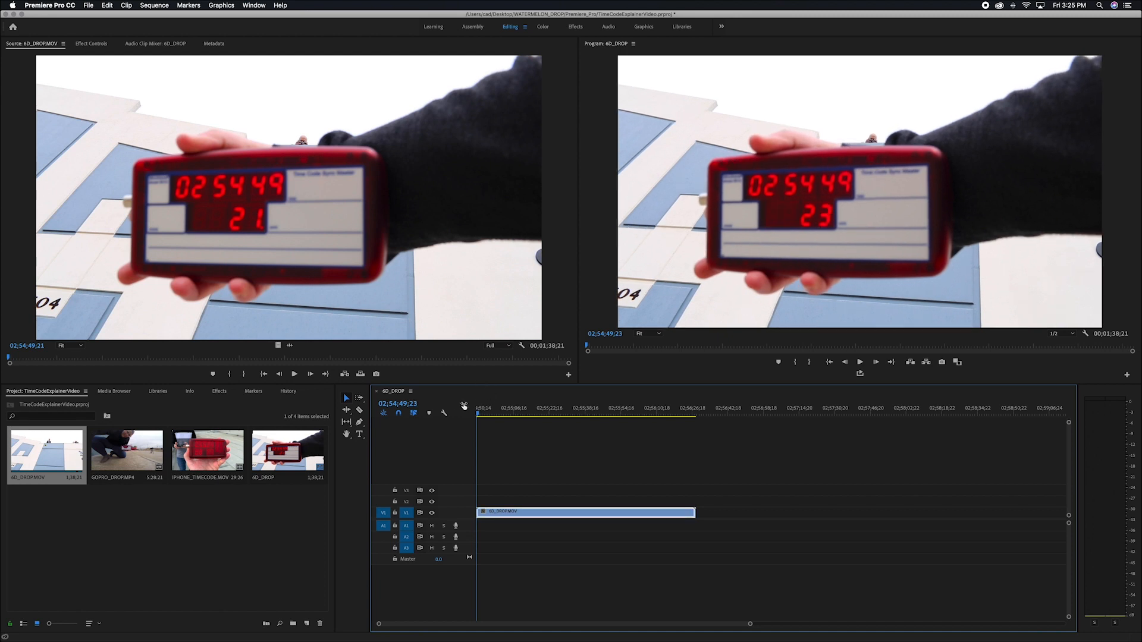
mouse_move(429, 404)
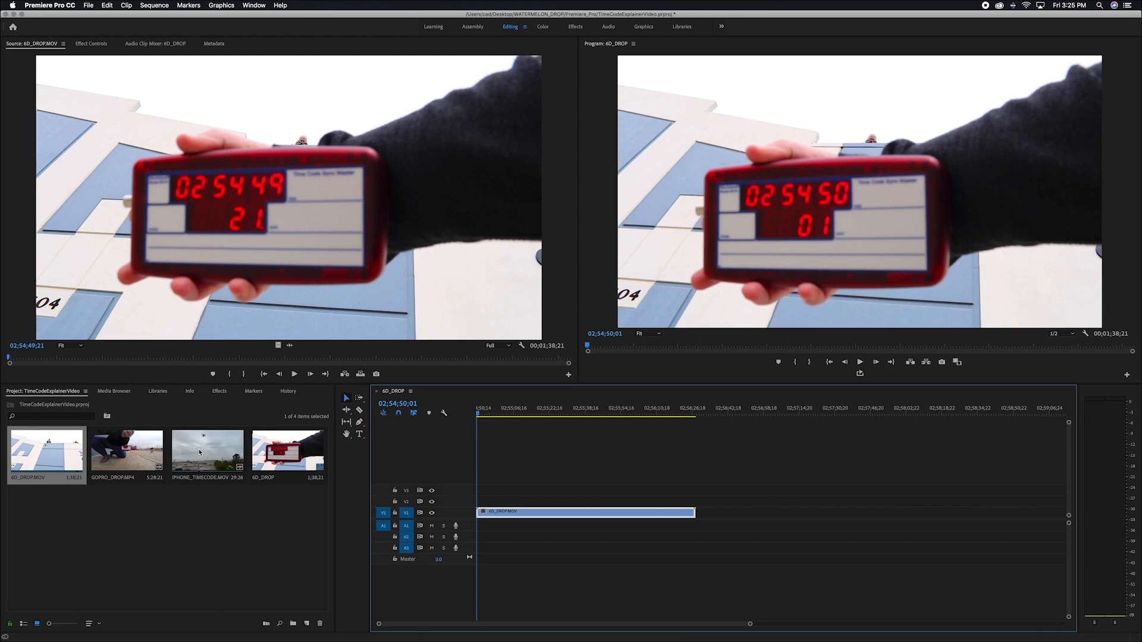
Copy the iPhone clip's source timecode and park the sequence playhead at 02;55;26;12
double_click(207, 452)
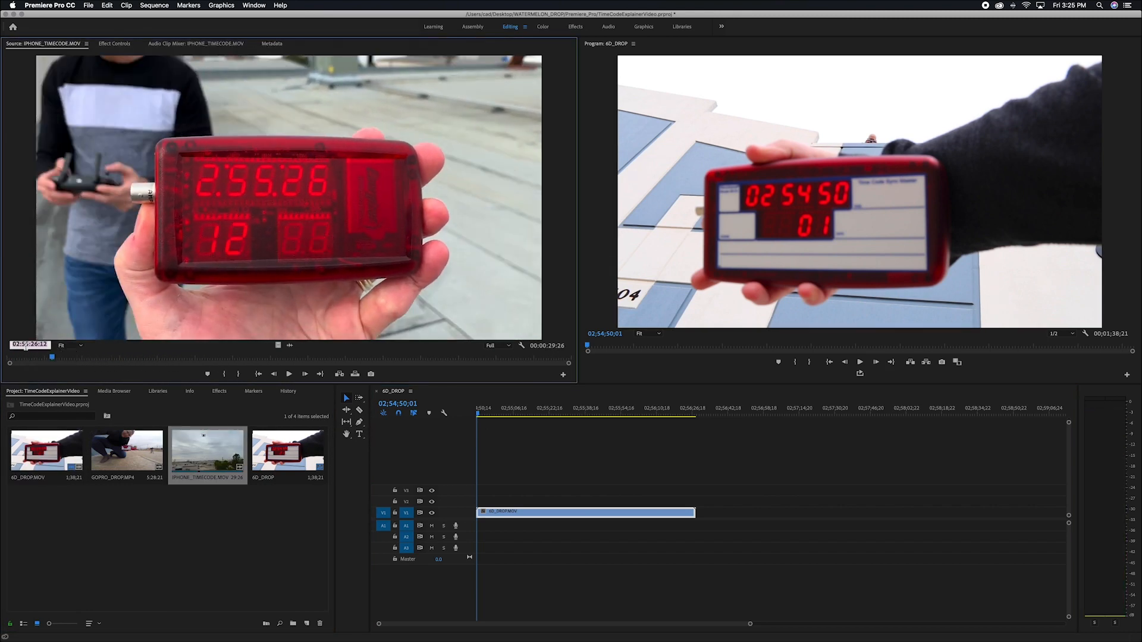
right_click(30, 343)
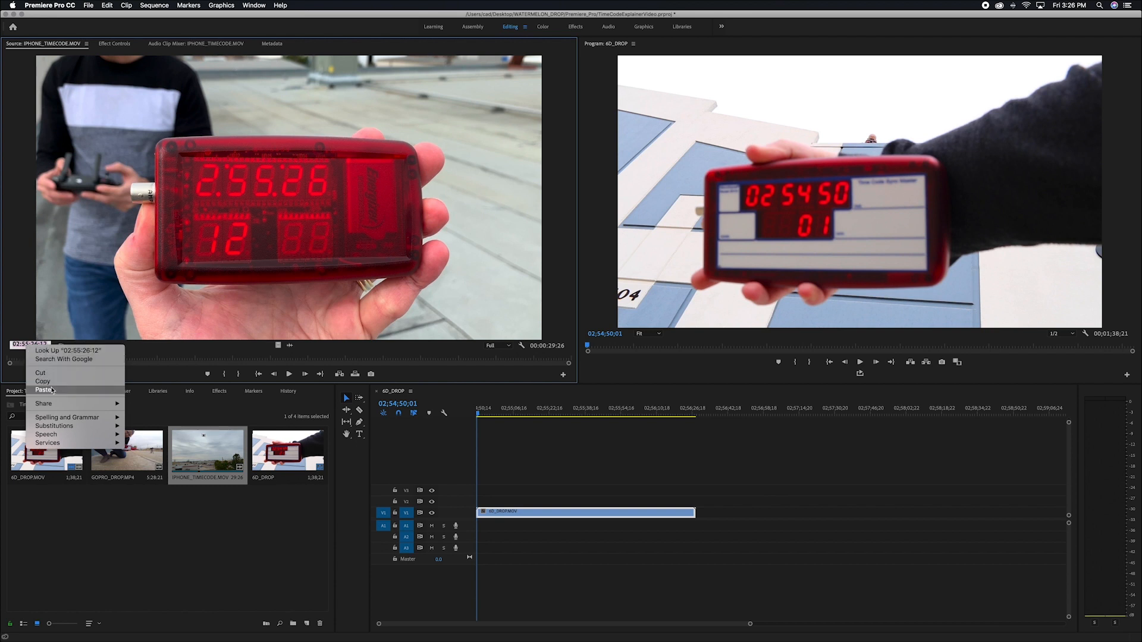
mouse_move(52, 382)
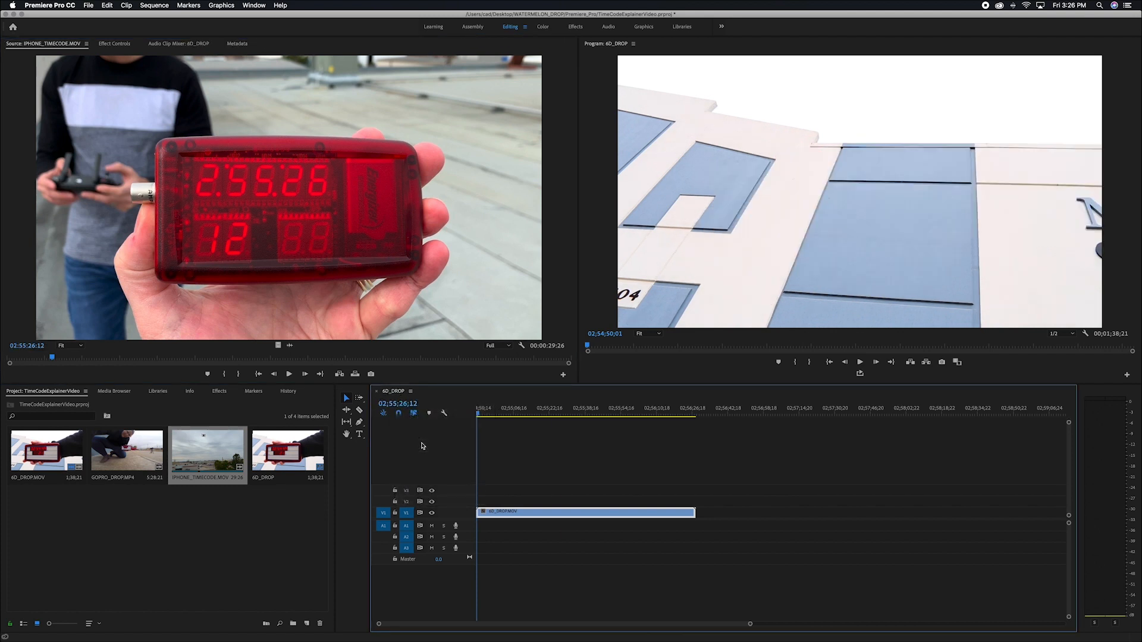
click(556, 408)
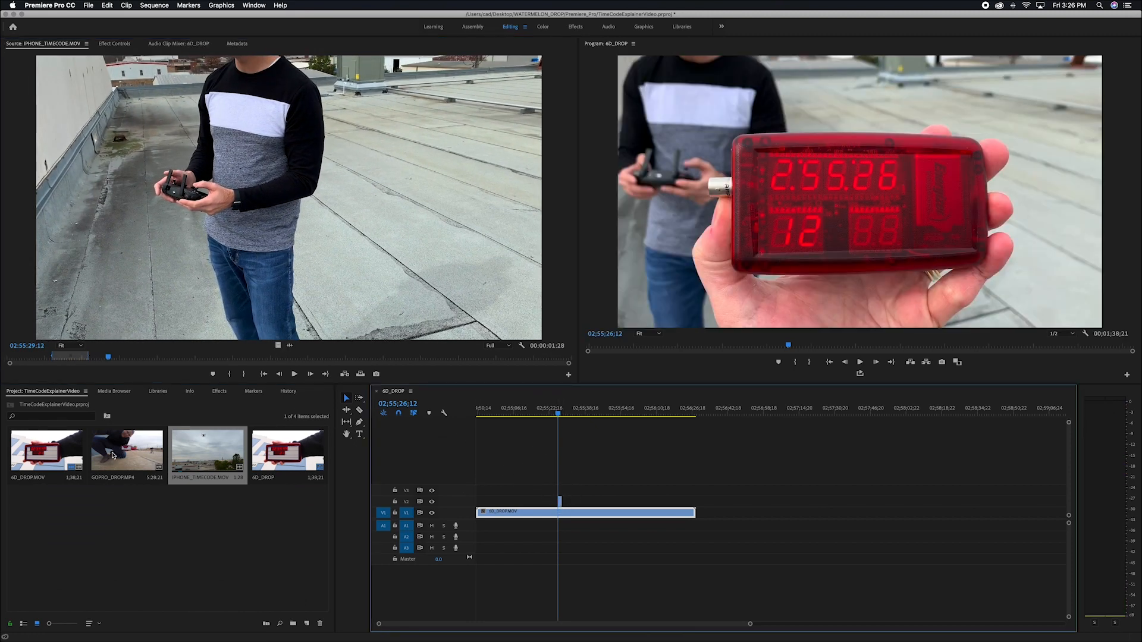
Load the GoPro clip and move the sequence to its timecode 02;56;22;06 for placement on V2
click(126, 453)
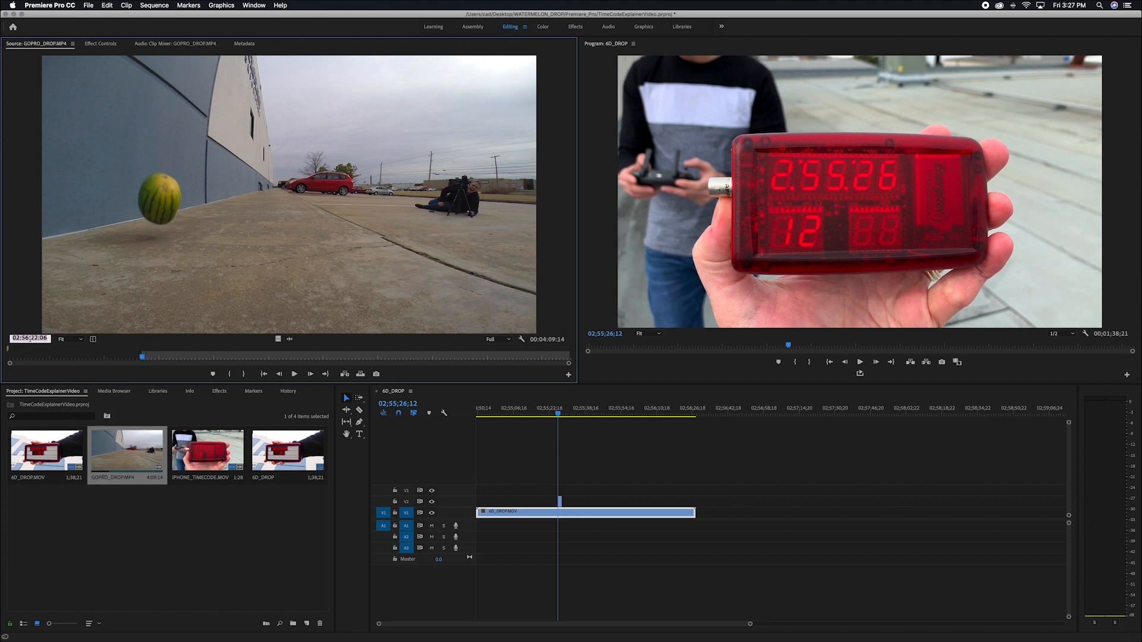
right_click(29, 337)
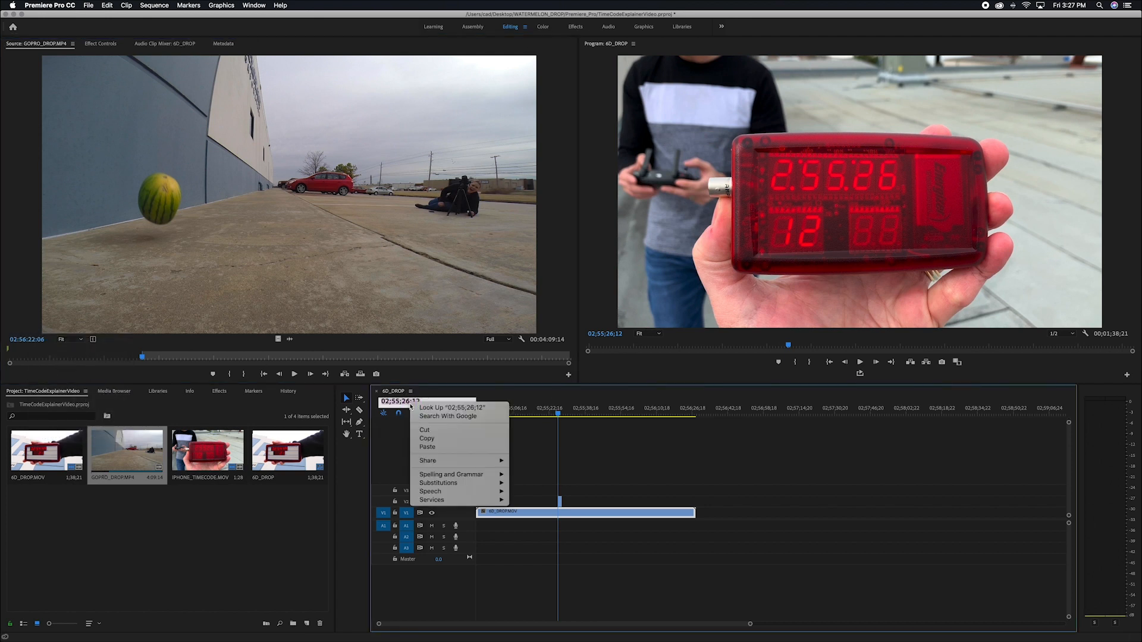
click(427, 448)
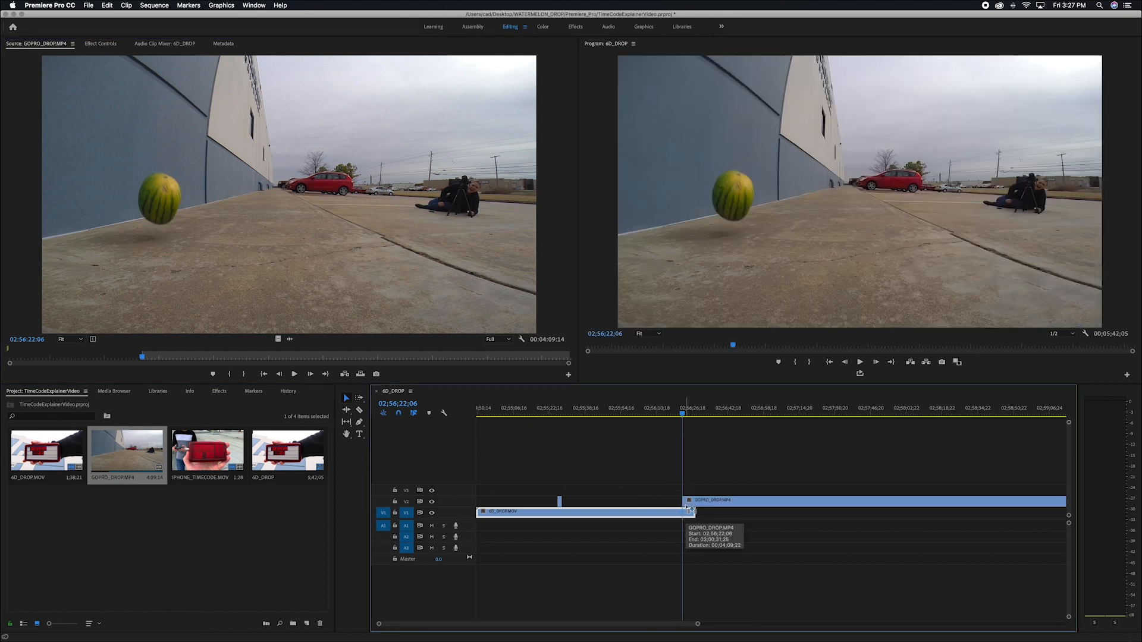
mouse_move(689, 507)
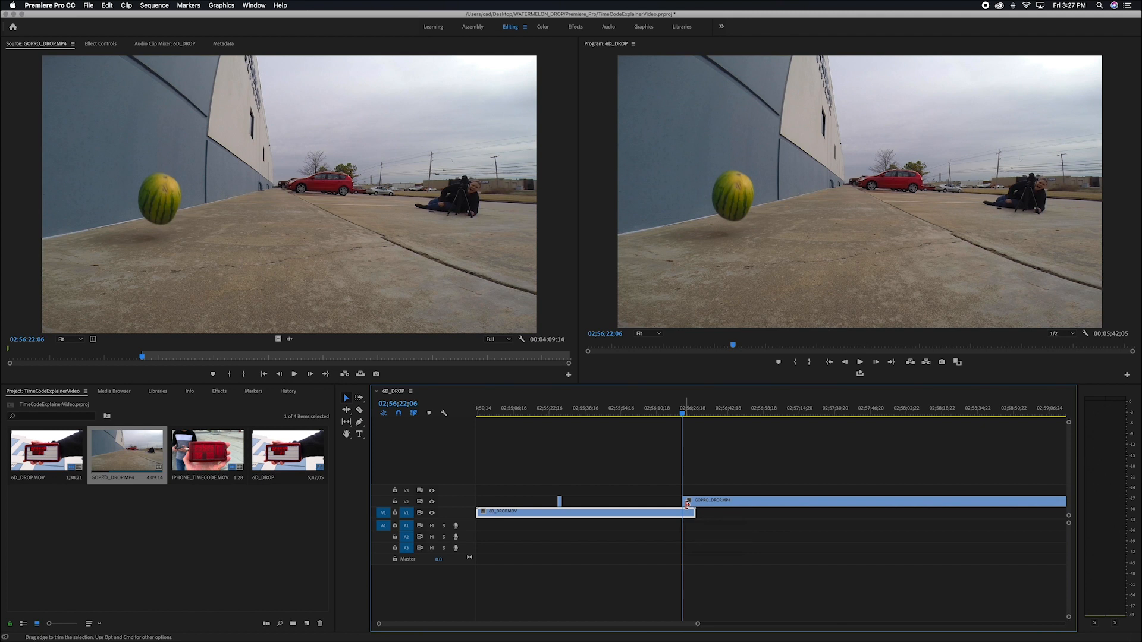
mouse_move(688, 507)
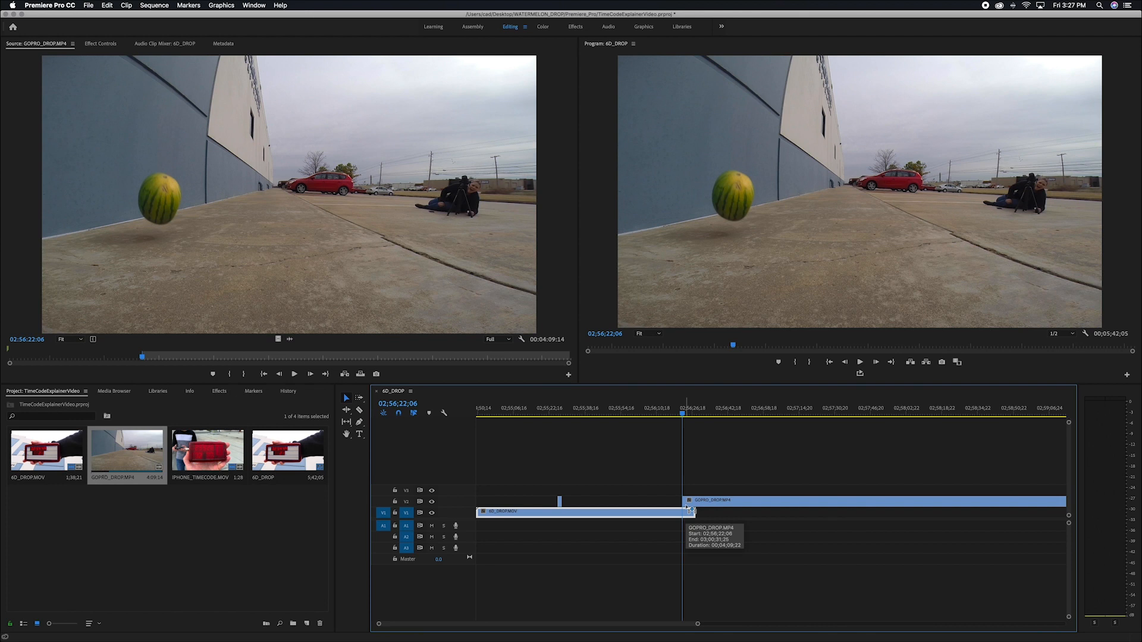